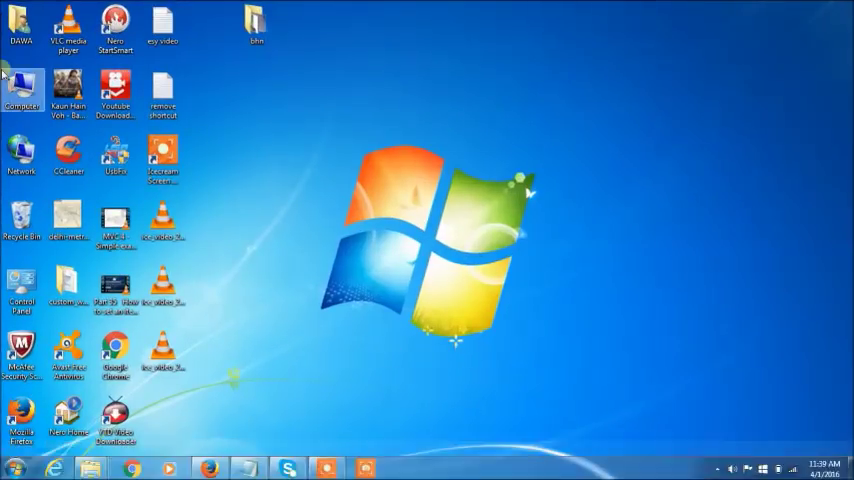
Open the NSHARMA (E:) drive, try its NSHARMA (8GB) shortcut, and dismiss the RunDLL error.
double_click(21, 90)
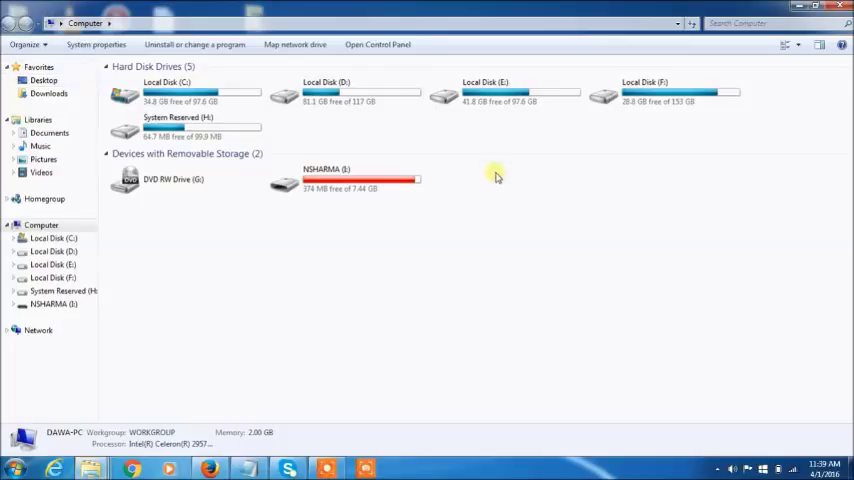
mouse_move(395, 211)
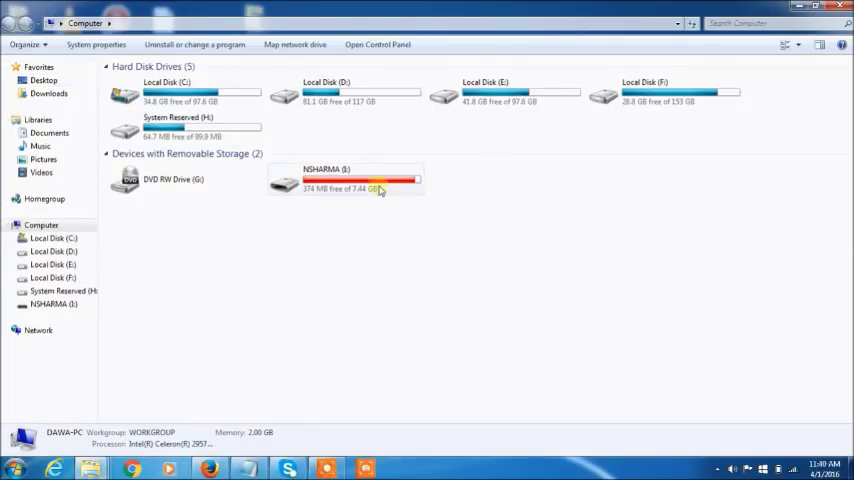
double_click(345, 180)
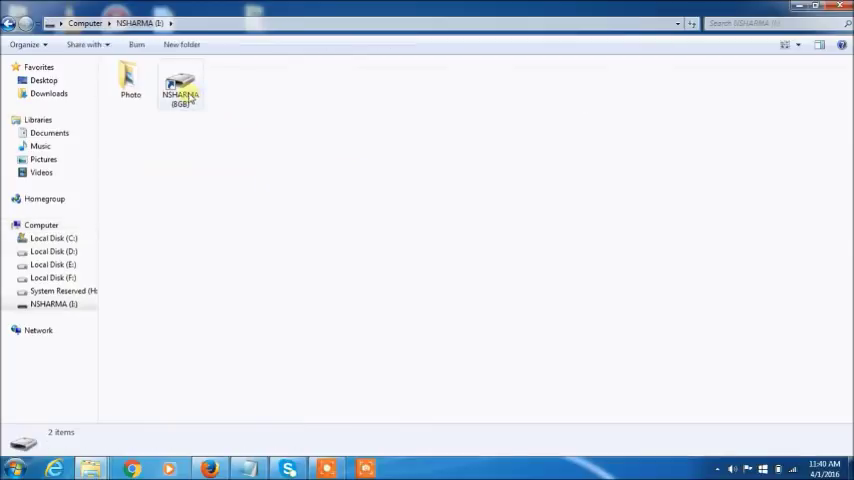
click(180, 87)
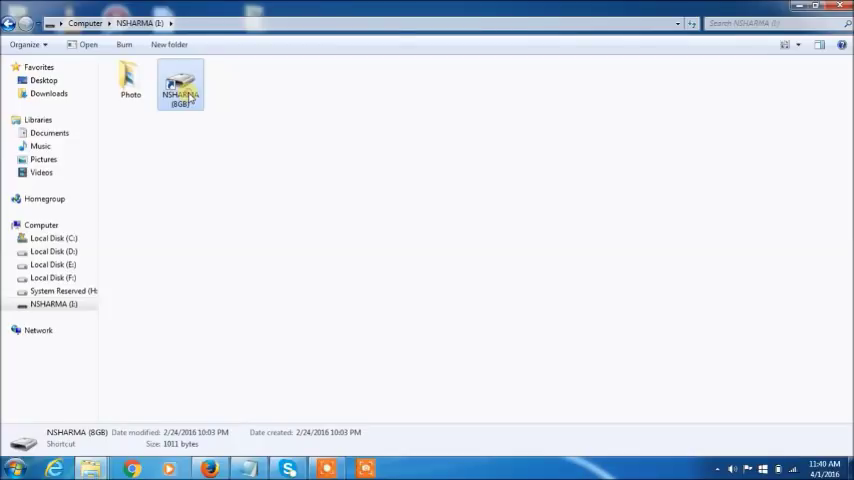
double_click(180, 85)
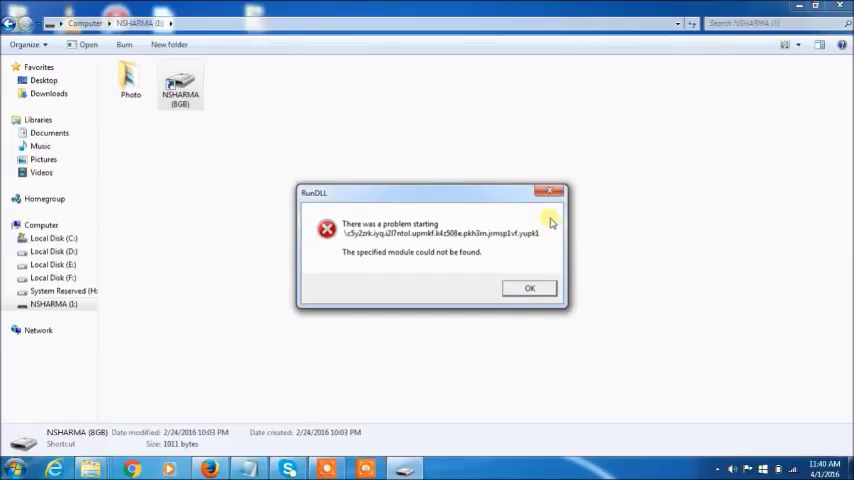
click(529, 288)
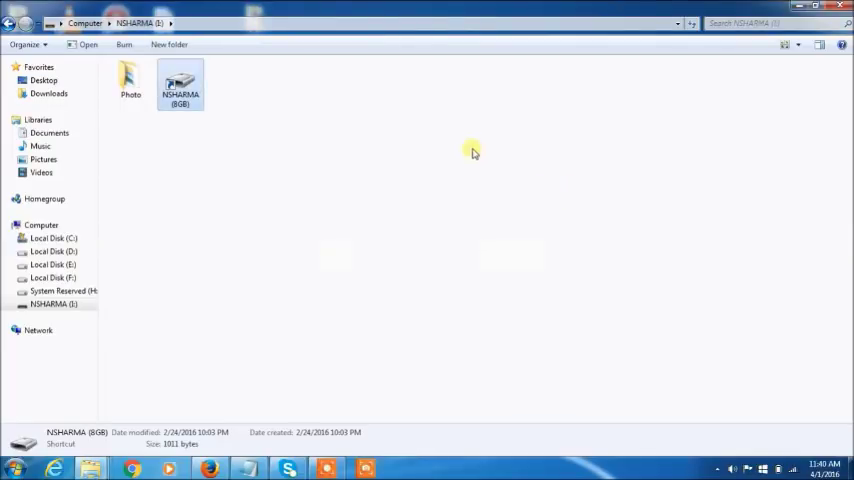
mouse_move(315, 130)
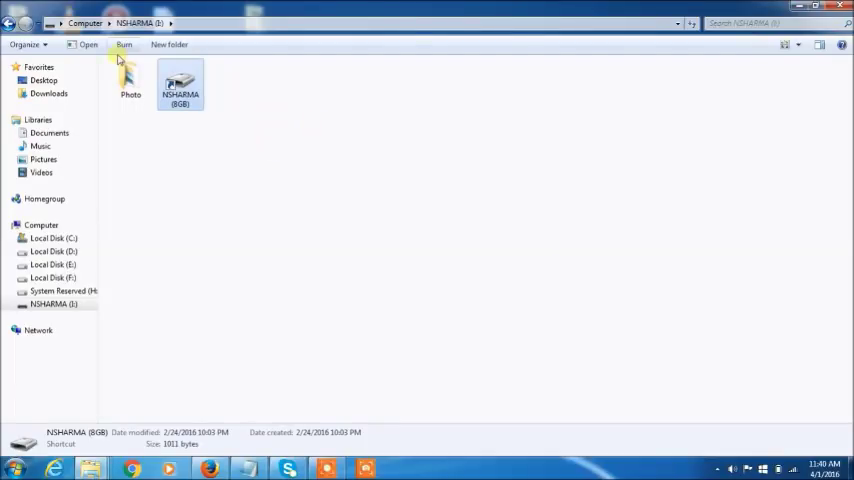
mouse_move(138, 183)
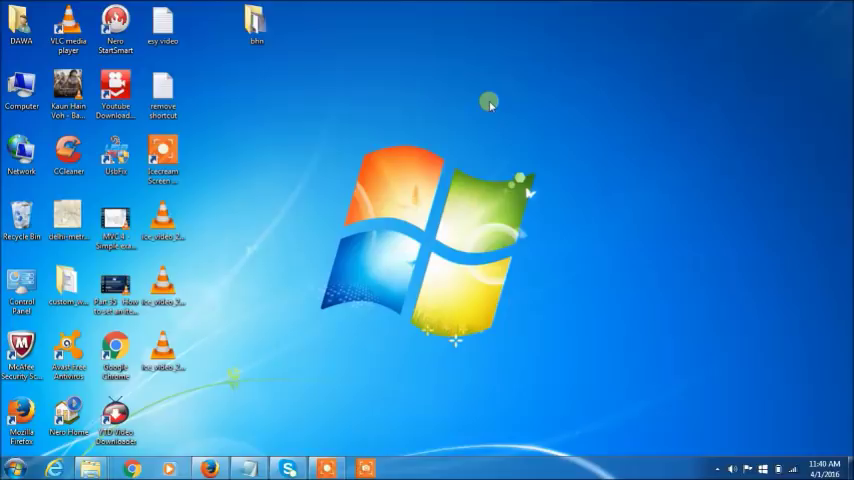
mouse_move(297, 368)
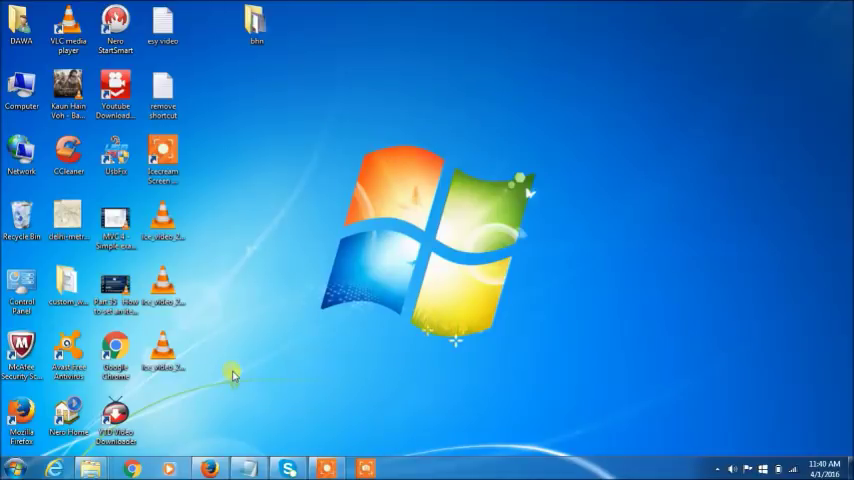
Search the Start menu for cmd and run it as administrator.
click(12, 468)
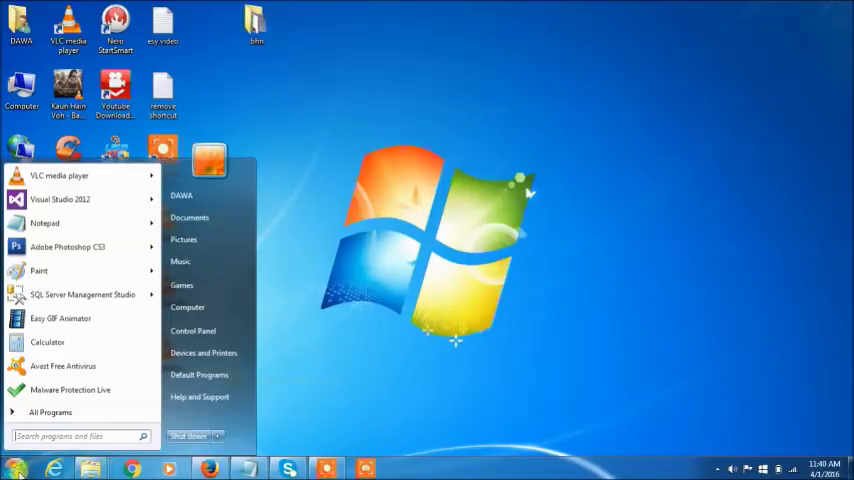
mouse_move(75, 223)
text(c)
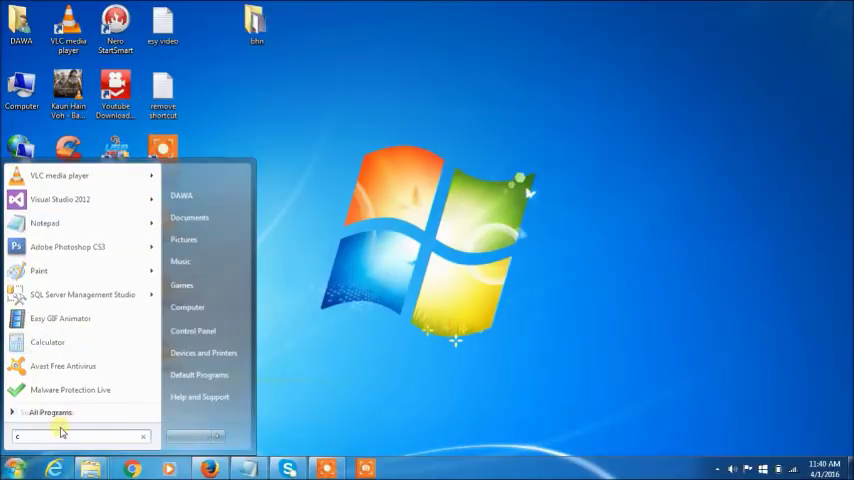
text(md)
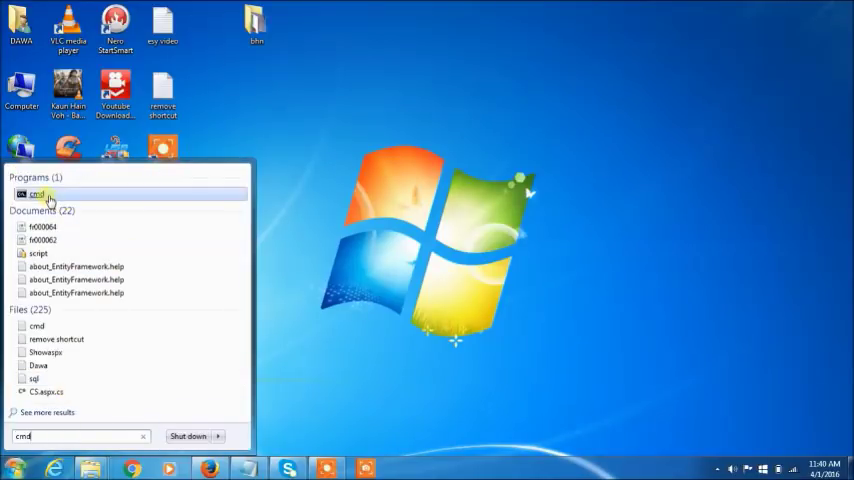
right_click(40, 194)
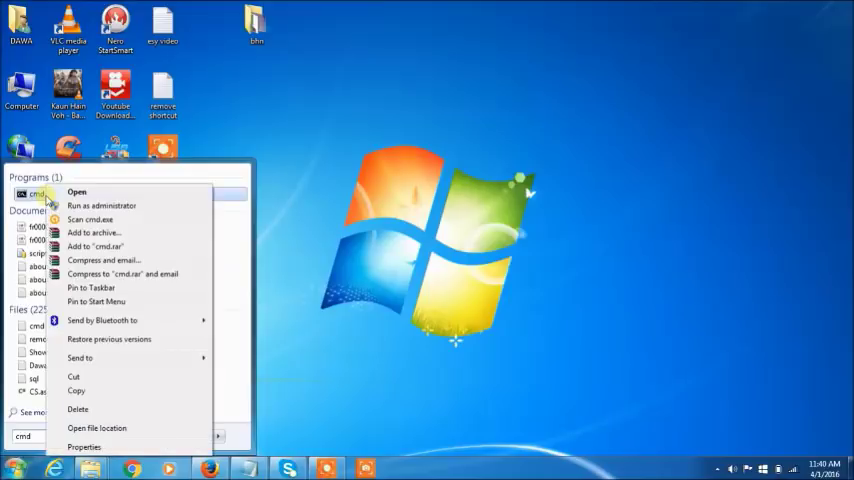
mouse_move(101, 205)
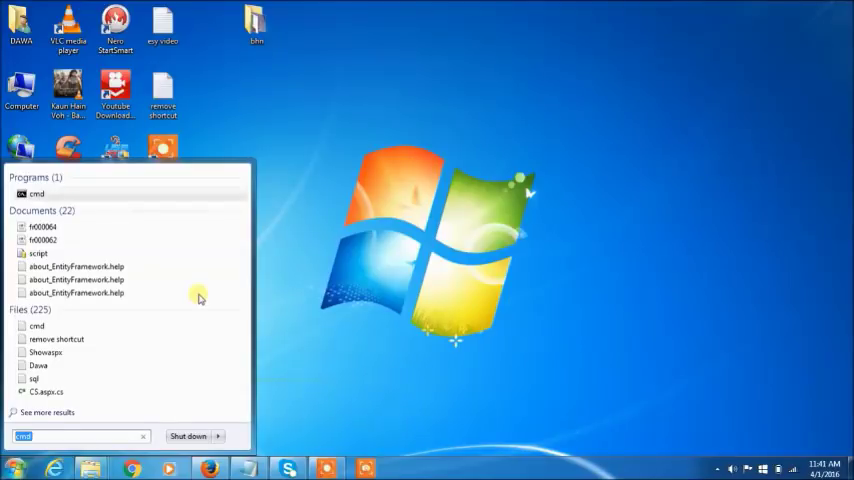
click(37, 193)
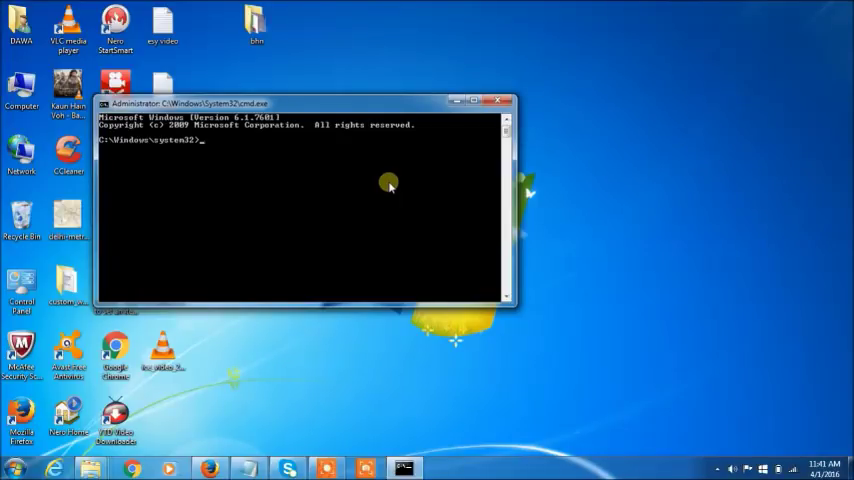
mouse_move(229, 153)
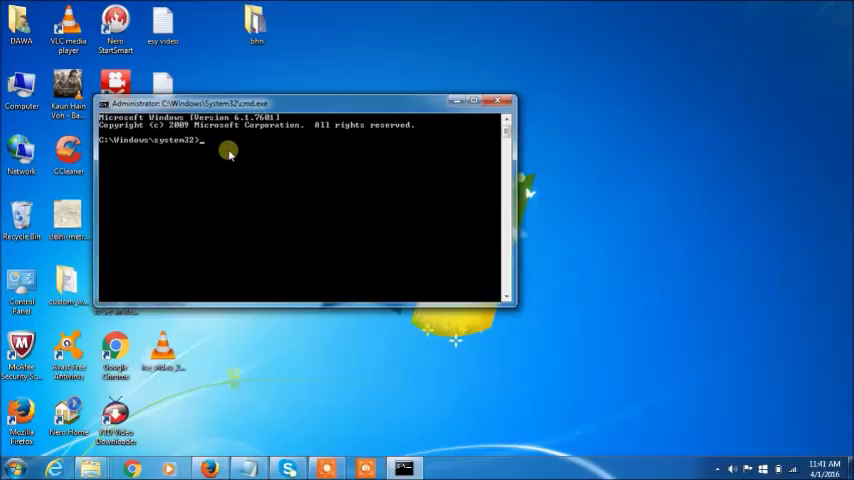
Enter the command attrib -h -r -s /s /d i:\*.* in the admin Command Prompt.
text(a)
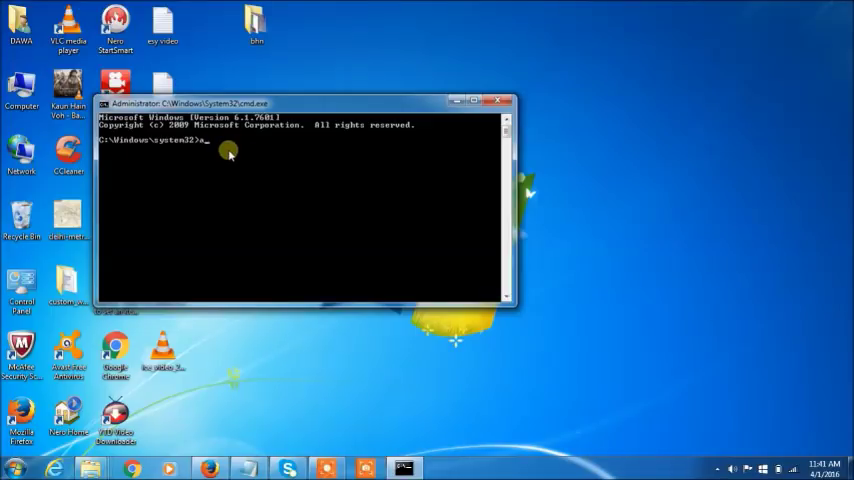
text(attrib)
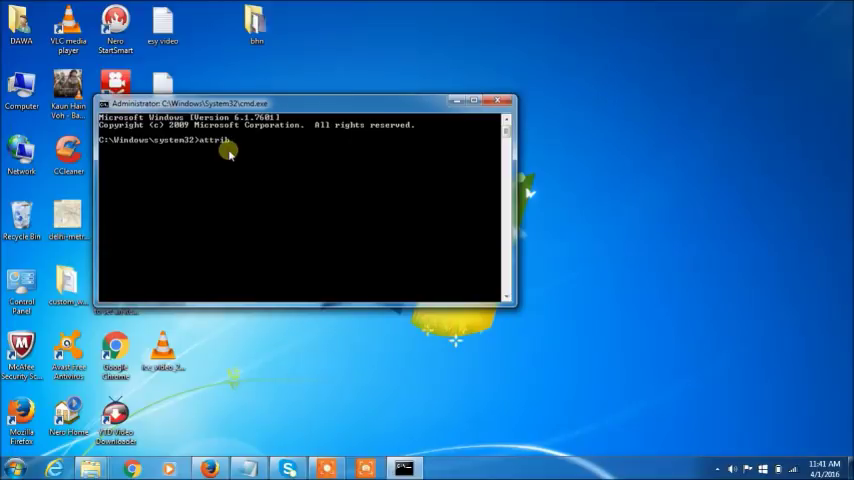
text(-h -r)
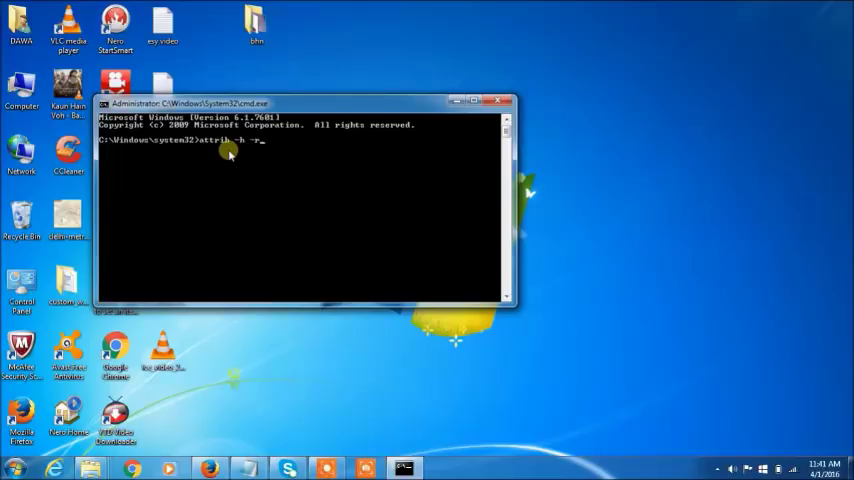
text(-s)
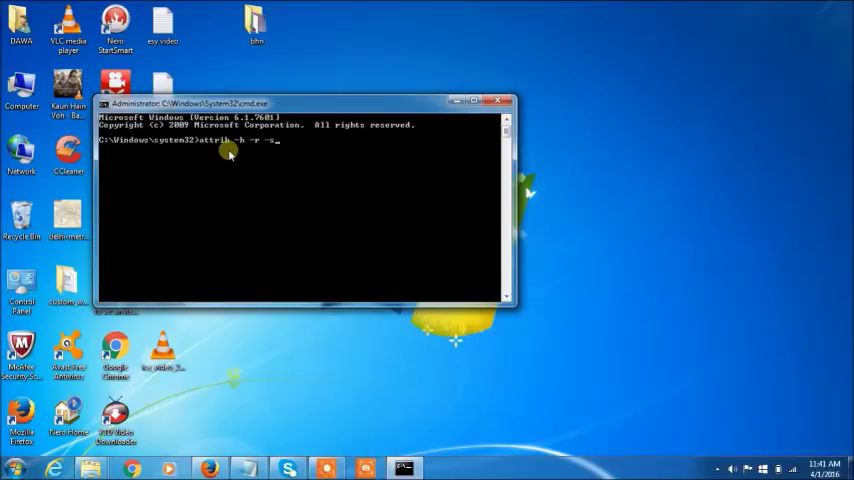
text(/)
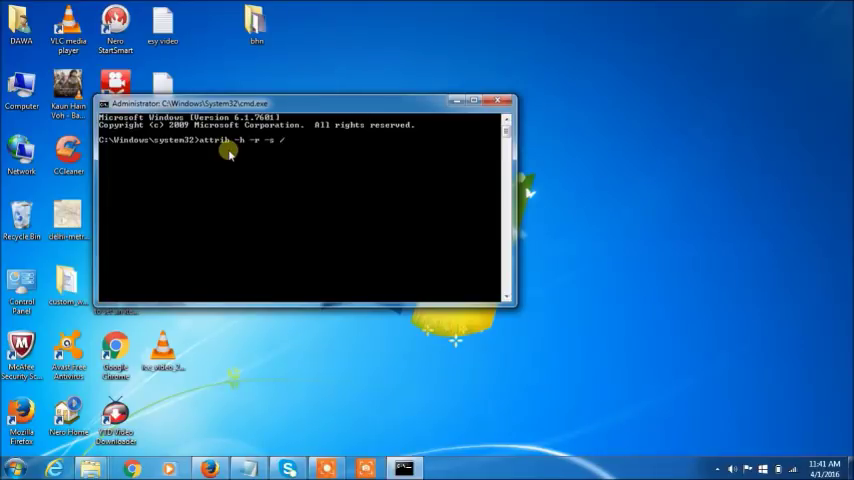
text(s /)
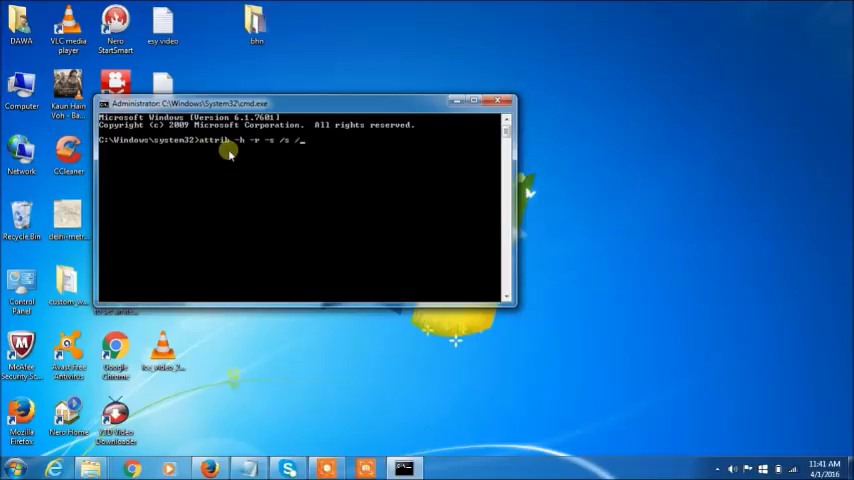
text(d)
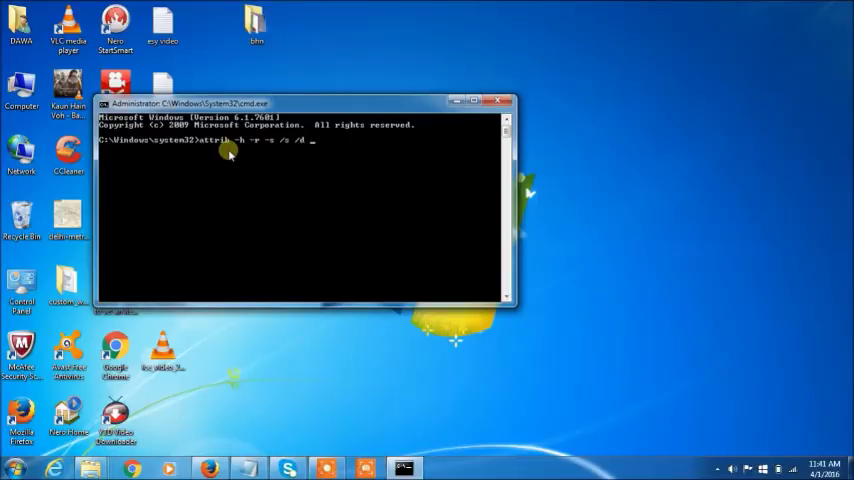
text(i:\)
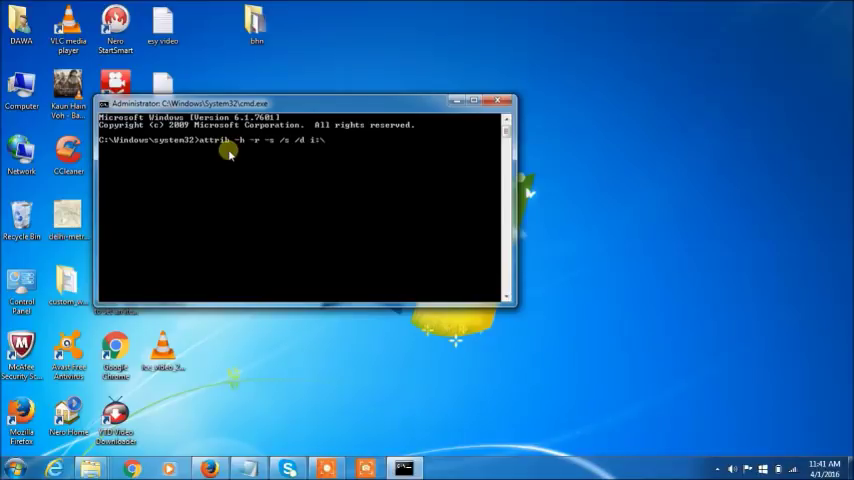
text(0)
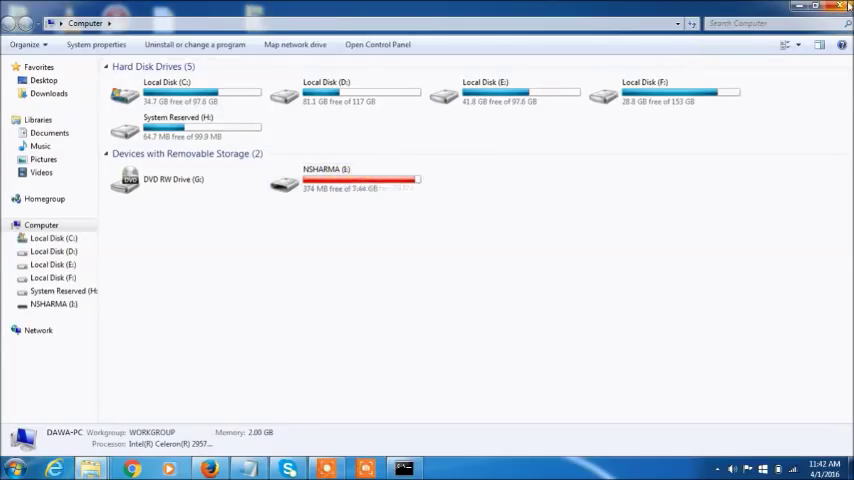
mouse_move(523, 138)
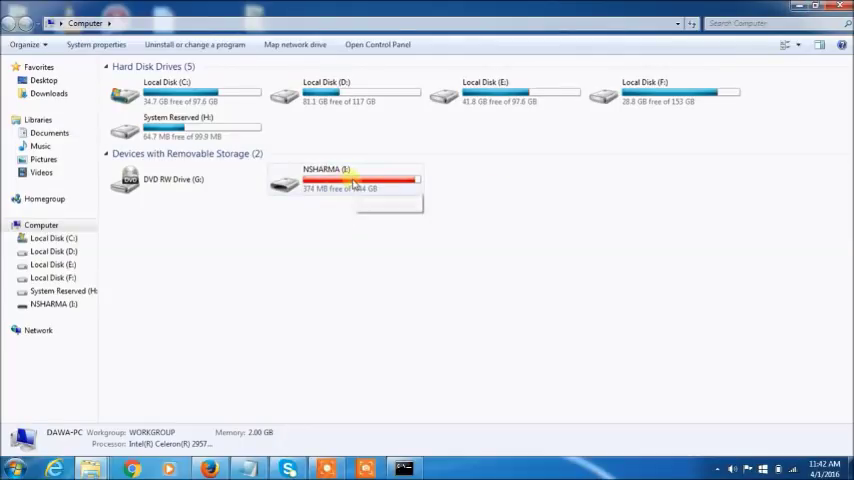
mouse_move(350, 180)
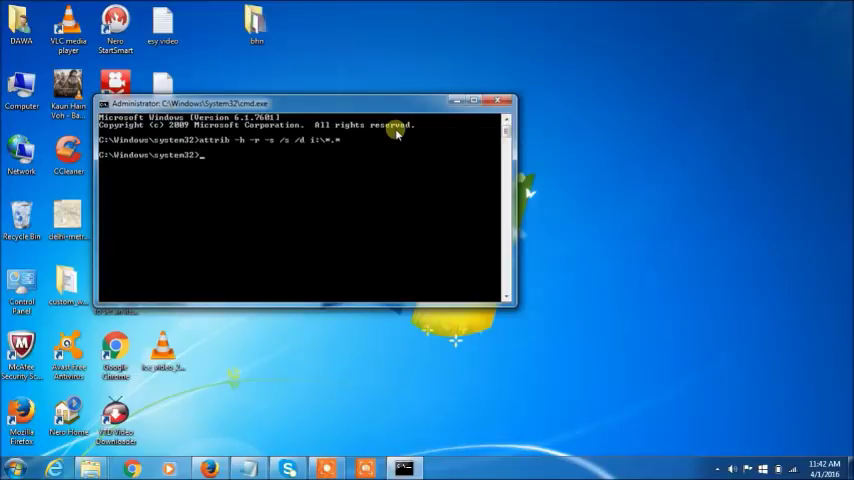
mouse_move(460, 100)
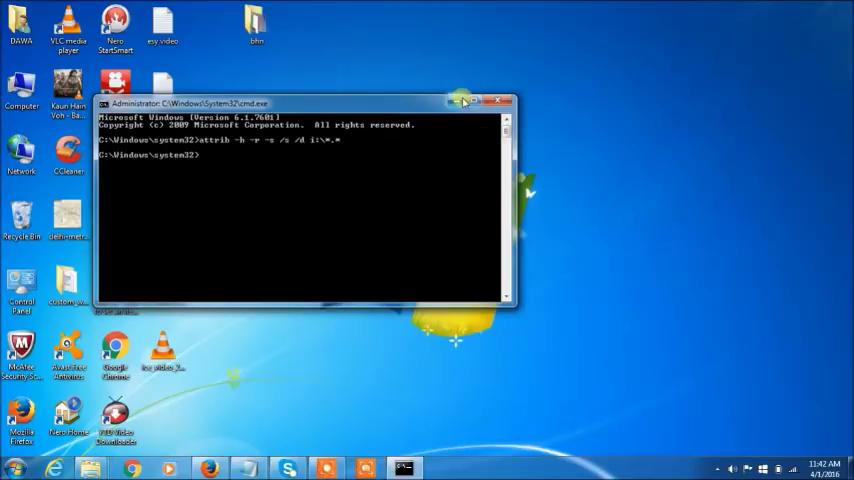
Minimize the Command Prompt window to reveal the desktop.
click(476, 100)
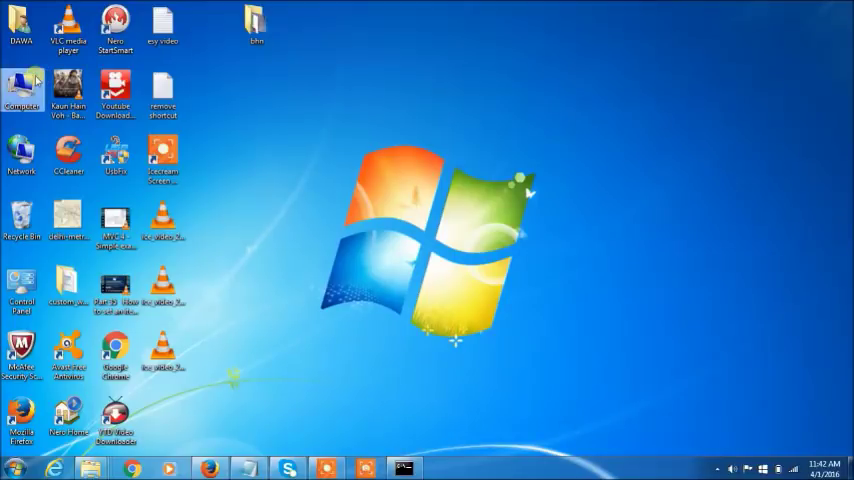
Reopen NSHARMA (I:) from Computer and select the formerly hidden unnamed folder beside Photo.
double_click(20, 95)
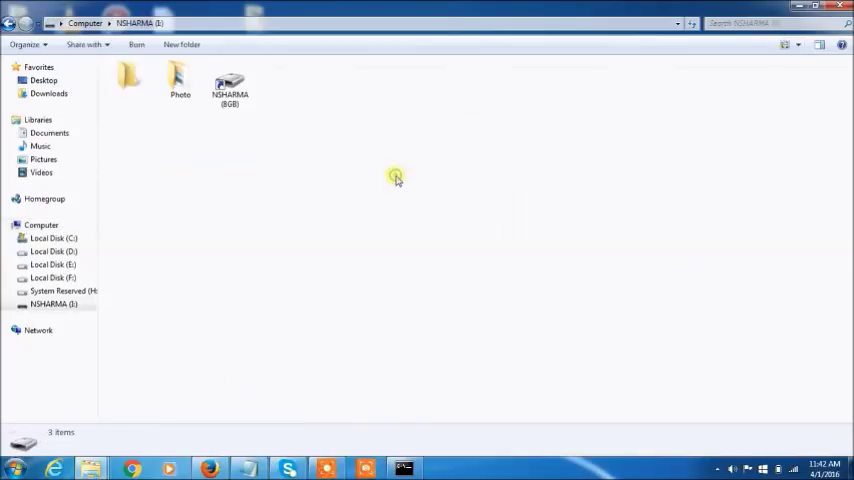
click(230, 88)
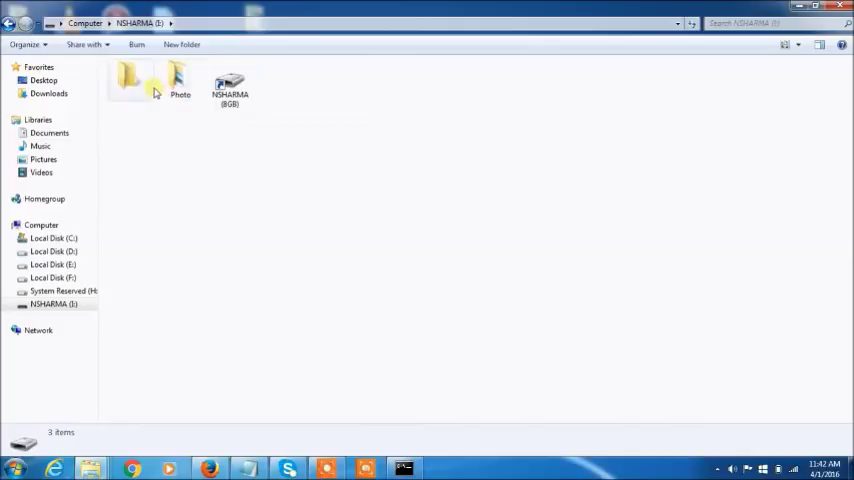
click(130, 80)
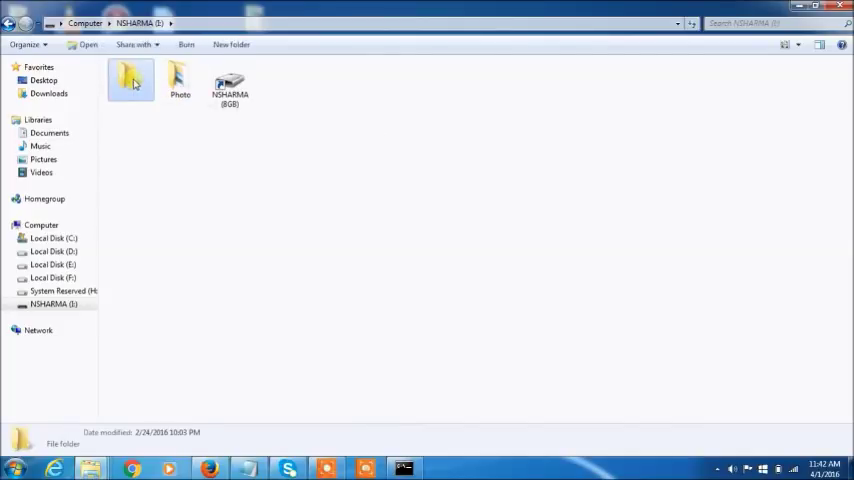
mouse_move(133, 82)
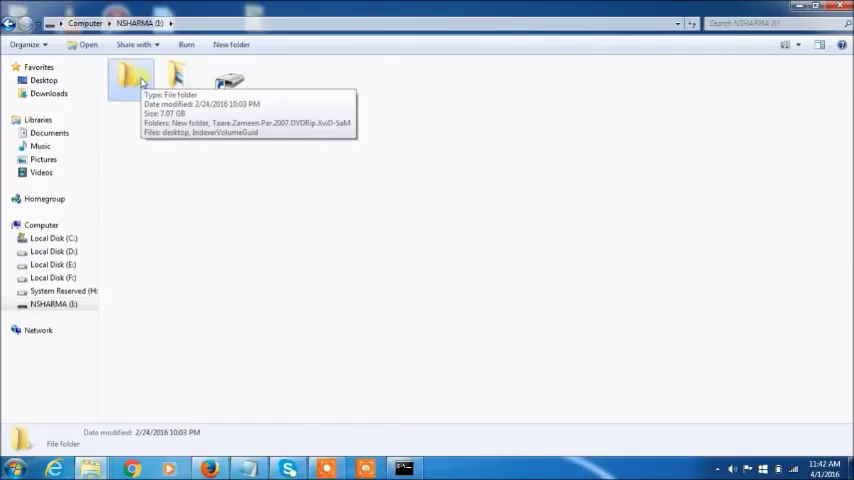